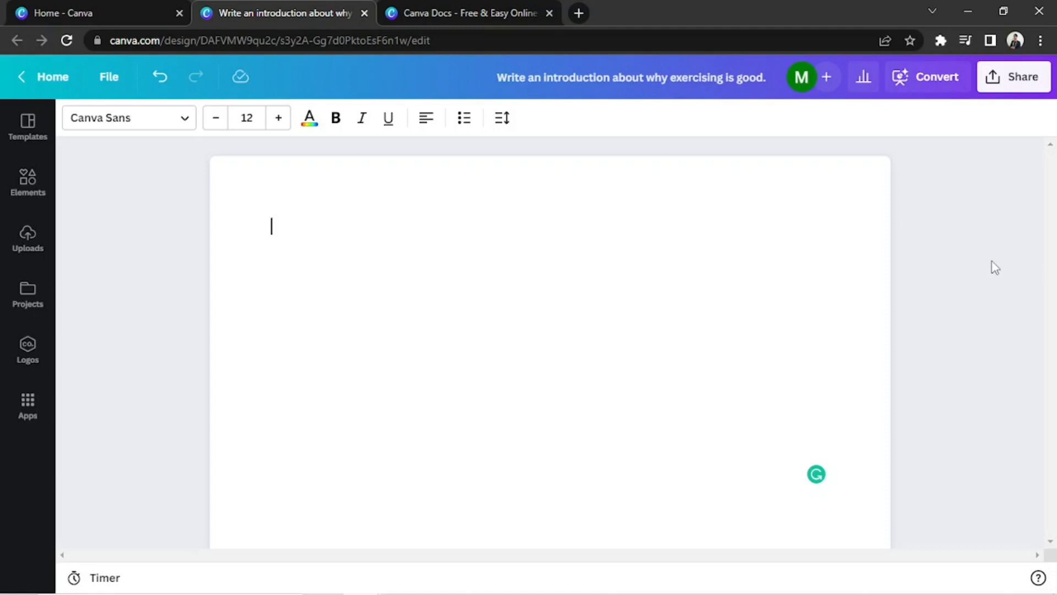
# Step: Open the Sample Article tab with the Learning English Is Fun! article, then return to the blank exercise document
pyautogui.click(460, 12)
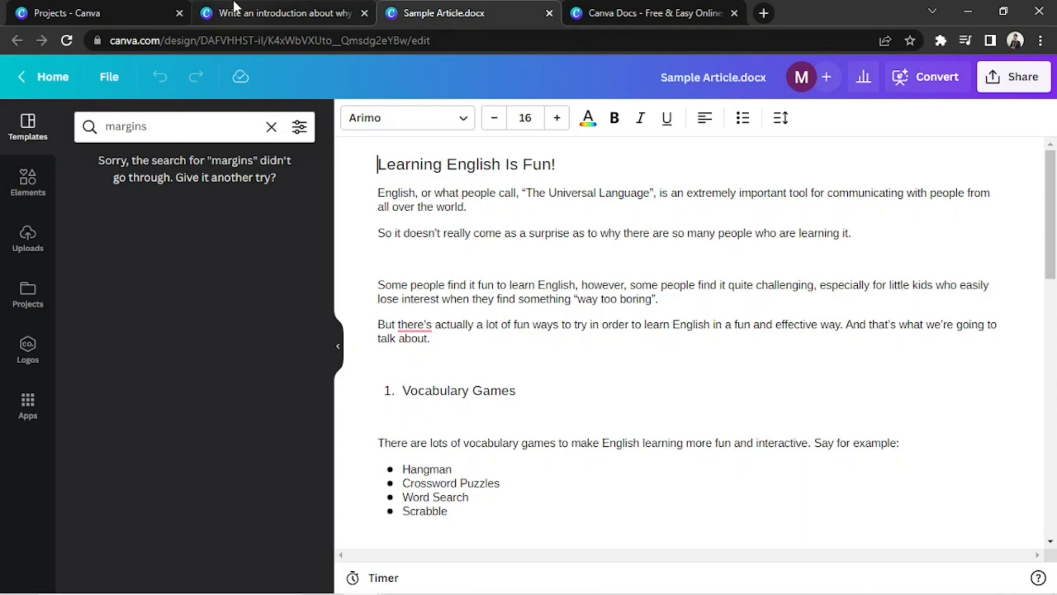
pyautogui.click(282, 14)
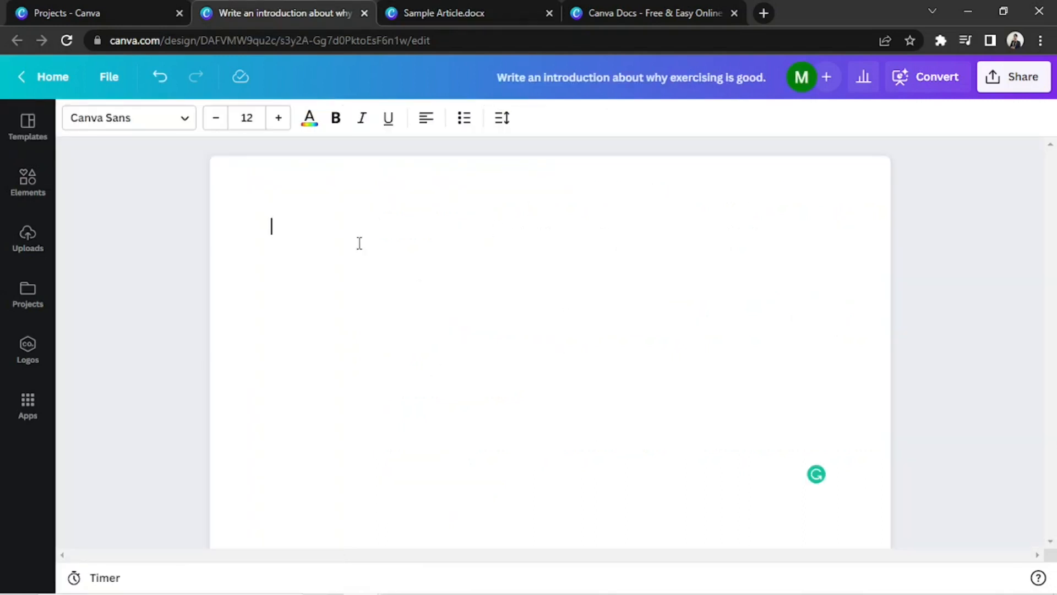
pyautogui.moveTo(365, 306)
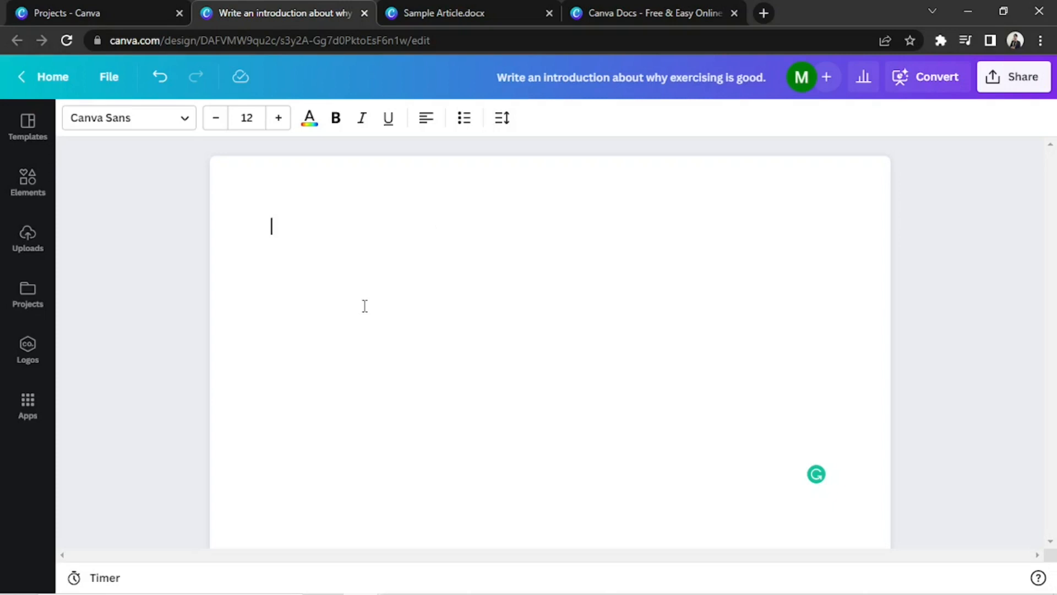
pyautogui.moveTo(37, 193)
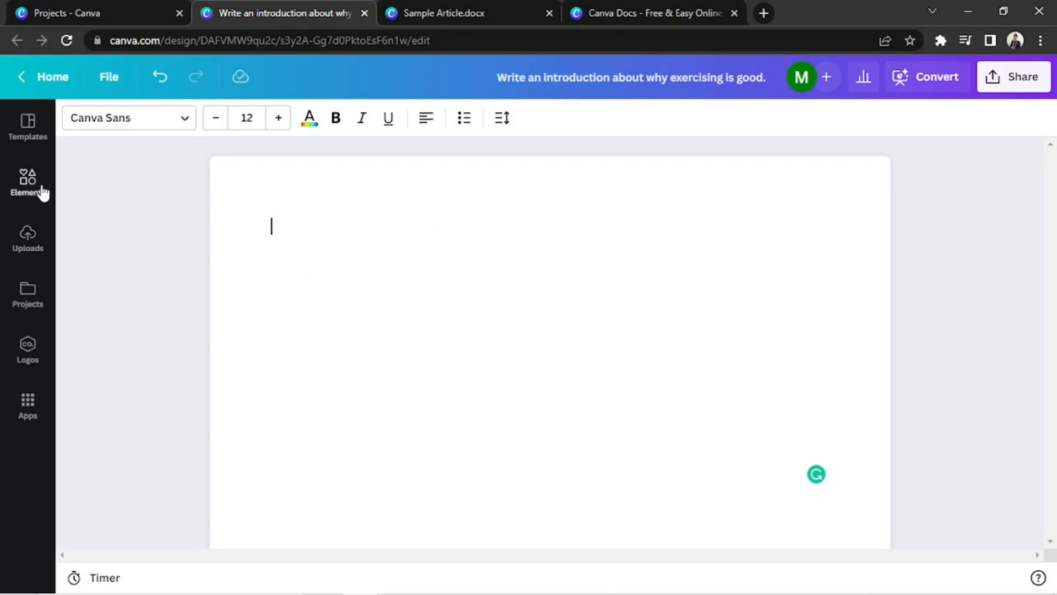
# Step: Search the doc templates for 'margins' and browse the bordered letter results
pyautogui.click(28, 123)
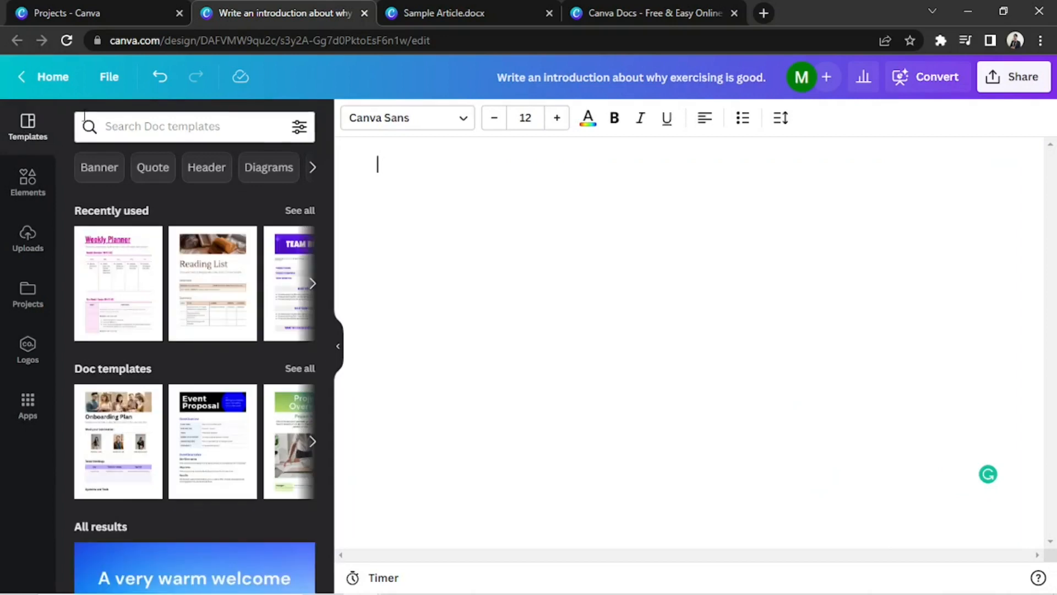
pyautogui.write('margins')
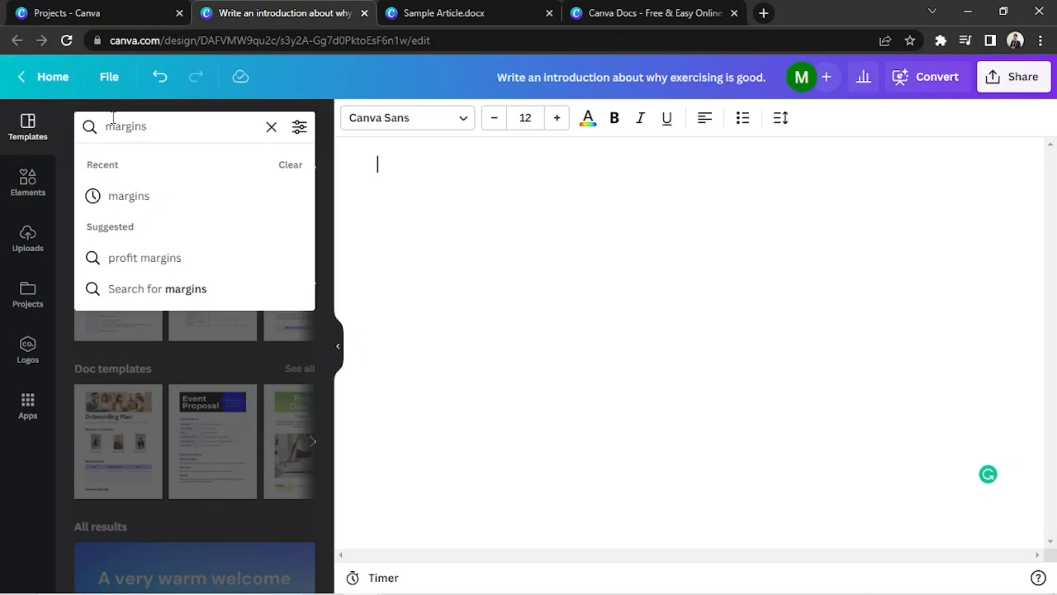
pyautogui.press('Enter')
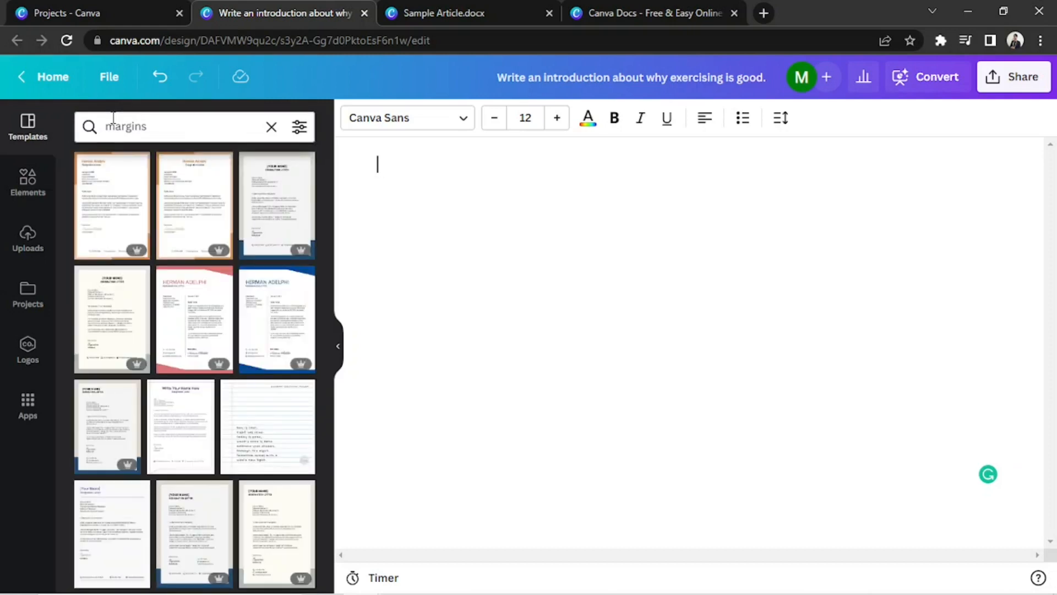
pyautogui.moveTo(273, 204)
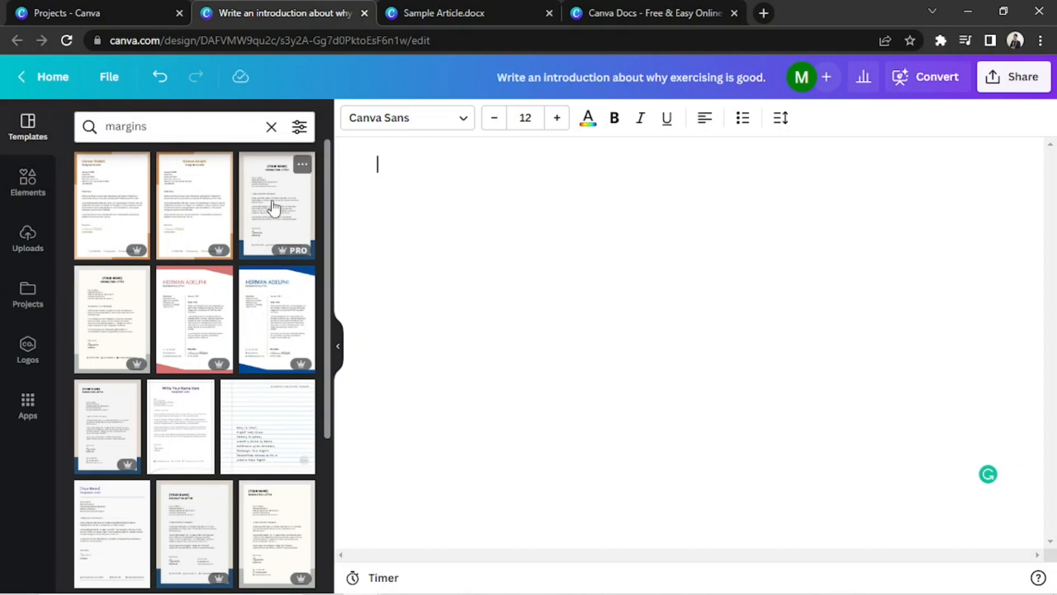
pyautogui.scroll(-3)
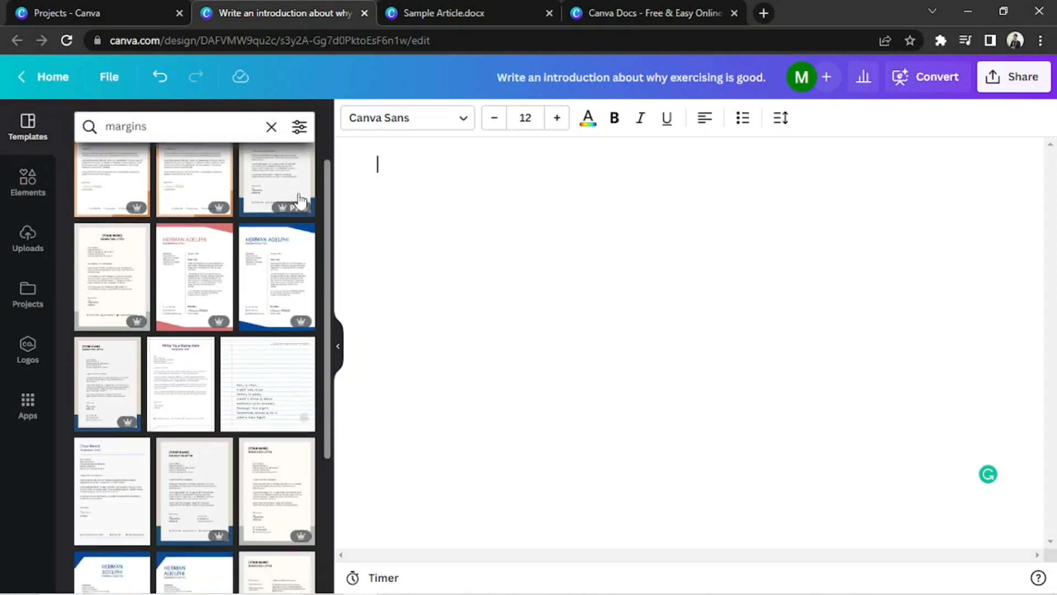
pyautogui.scroll(-3)
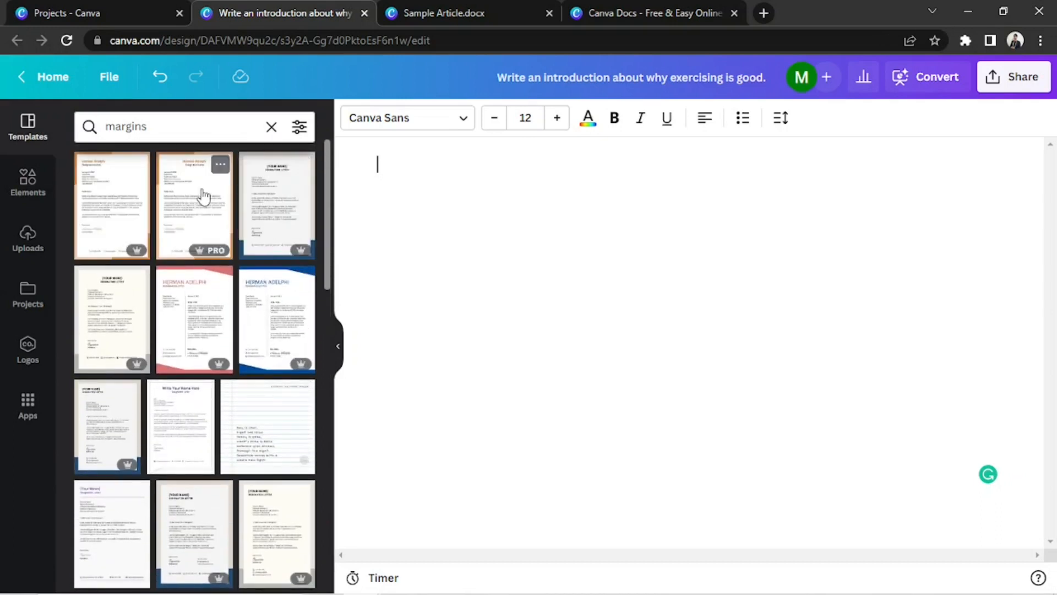
pyautogui.moveTo(189, 198)
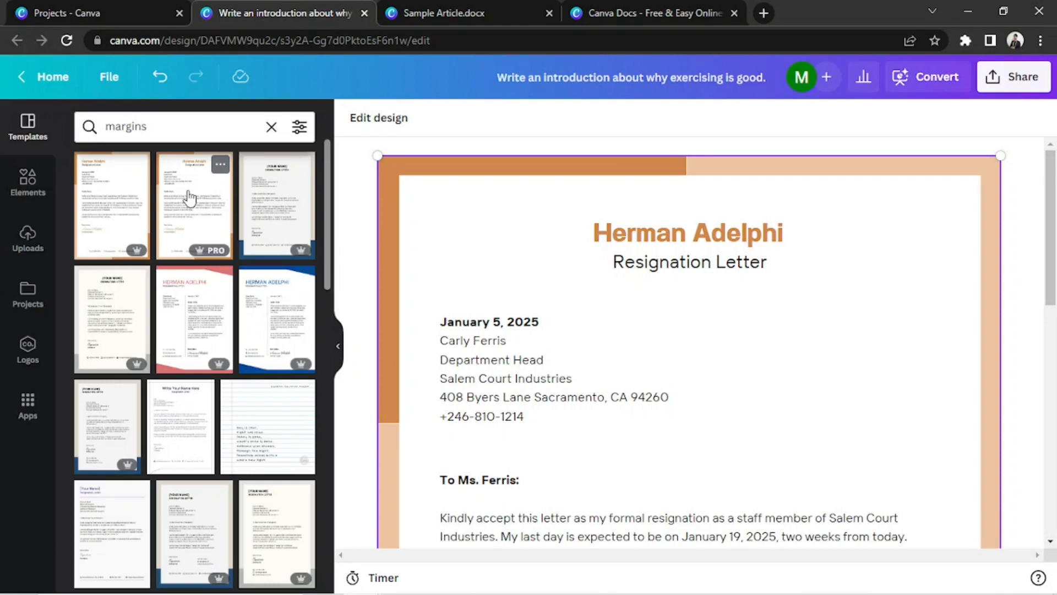
# Step: Insert the orange-bordered Resignation Letter template and scroll through its preview
pyautogui.scroll(-3)
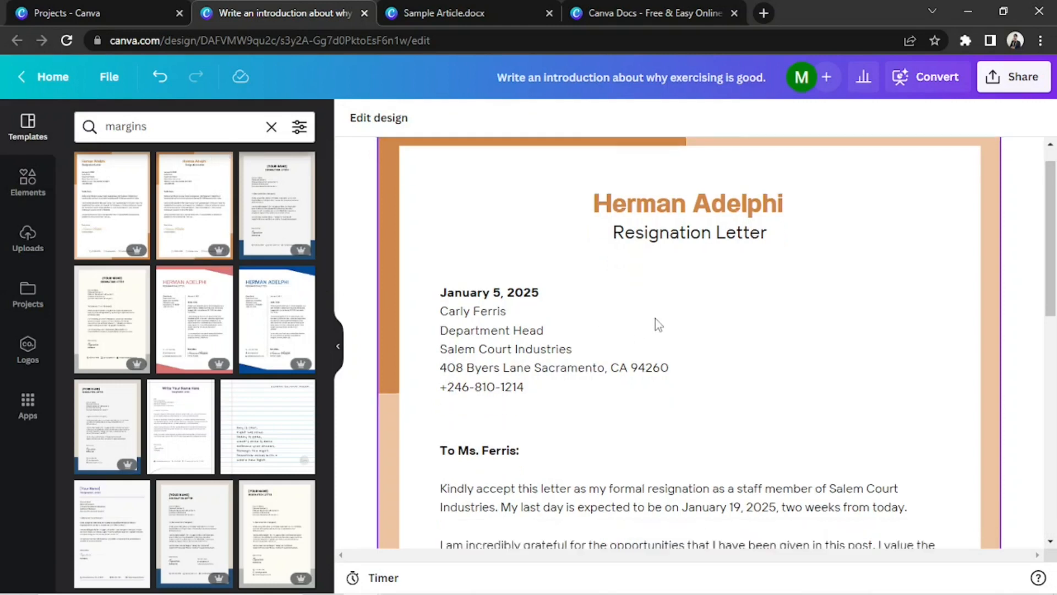
pyautogui.scroll(-3)
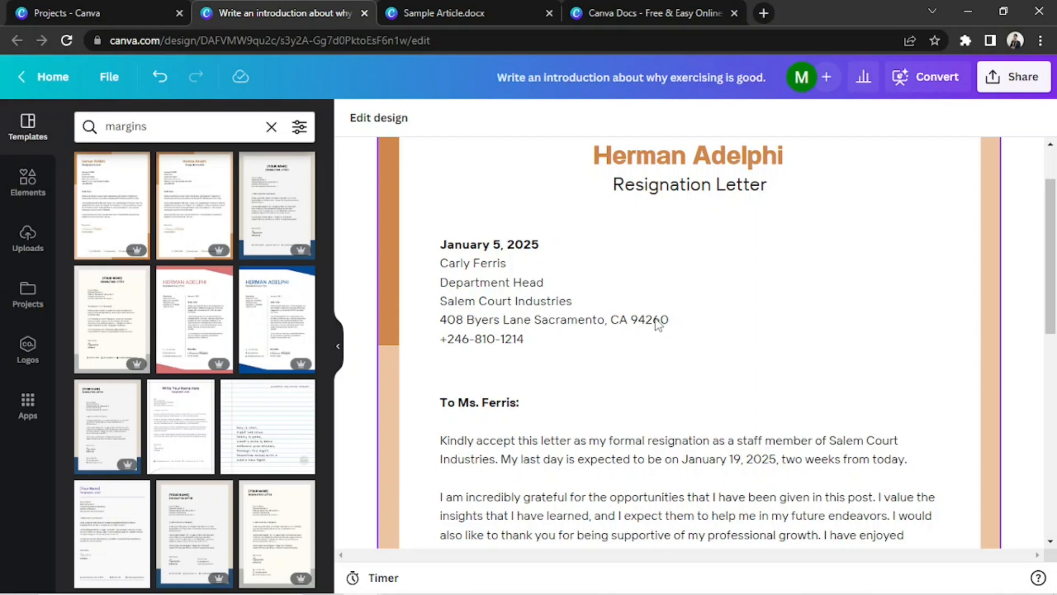
pyautogui.moveTo(377, 121)
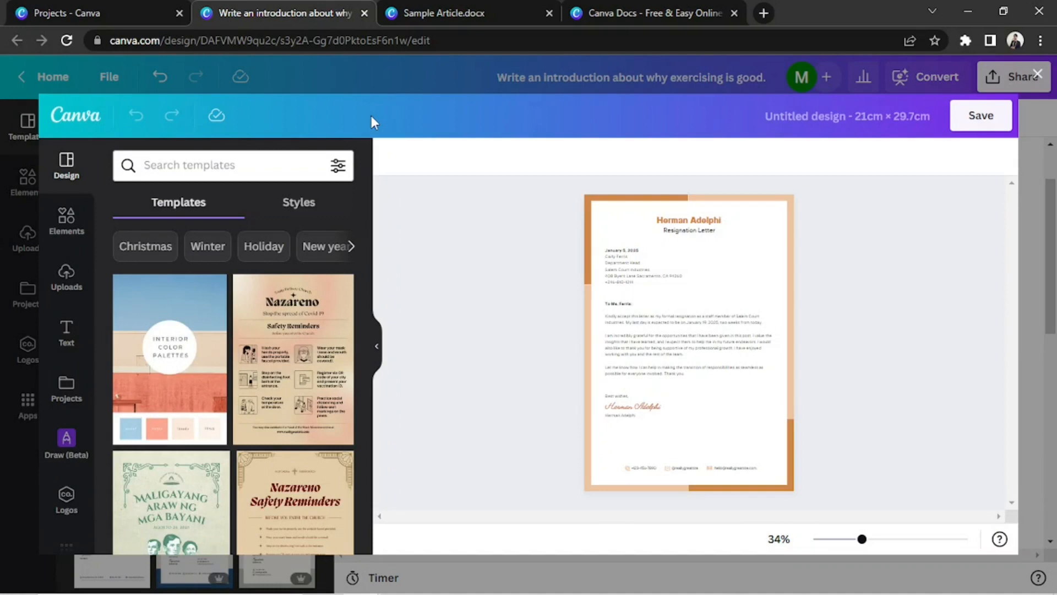
pyautogui.moveTo(401, 132)
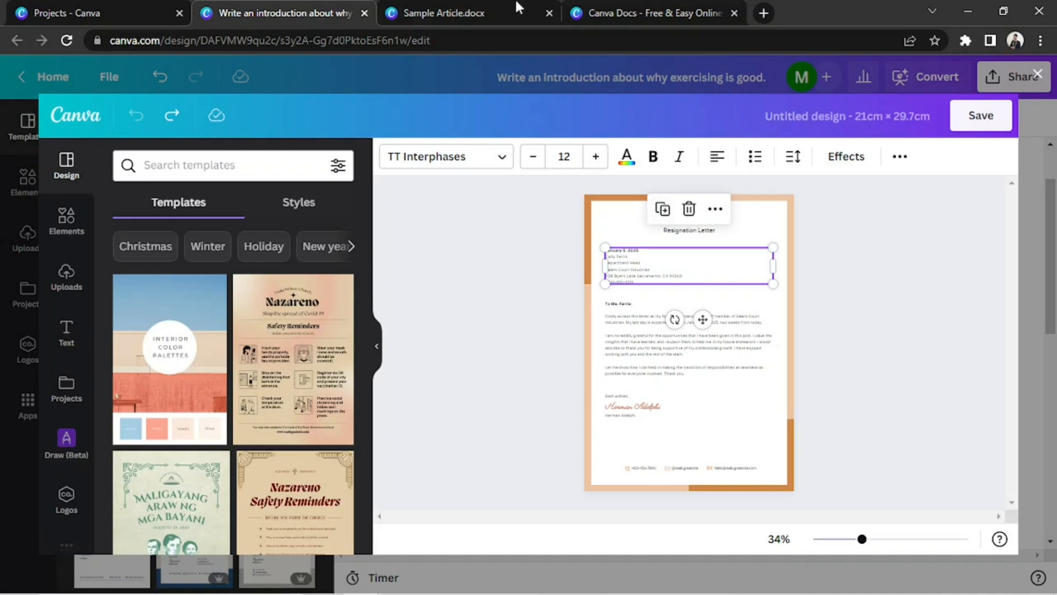
# Step: Copy the 'Learning English Is Fun!' title from Sample Article over the template's heading
pyautogui.click(447, 13)
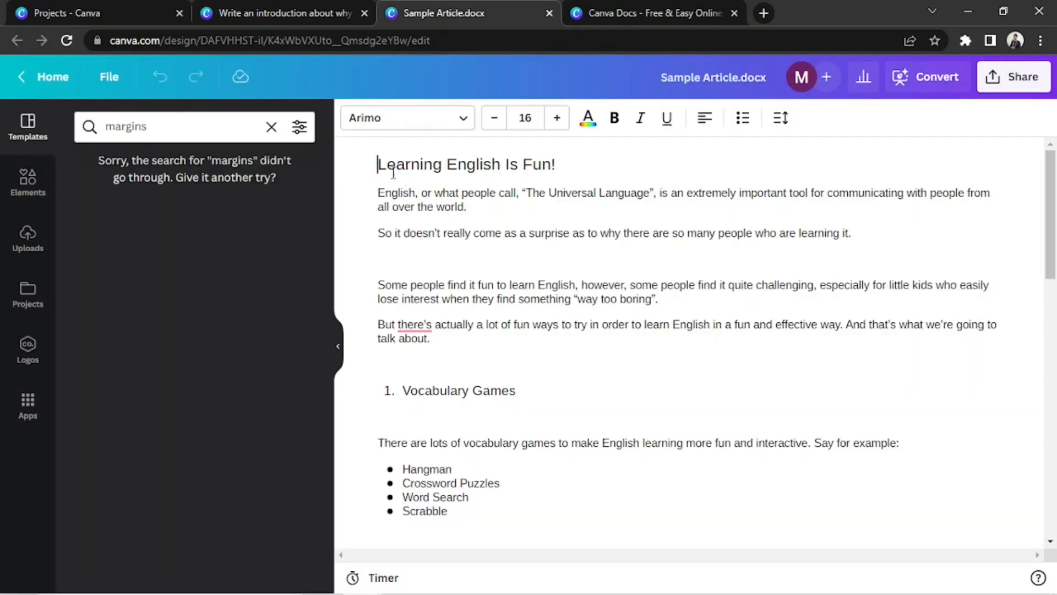
pyautogui.tripleClick(467, 164)
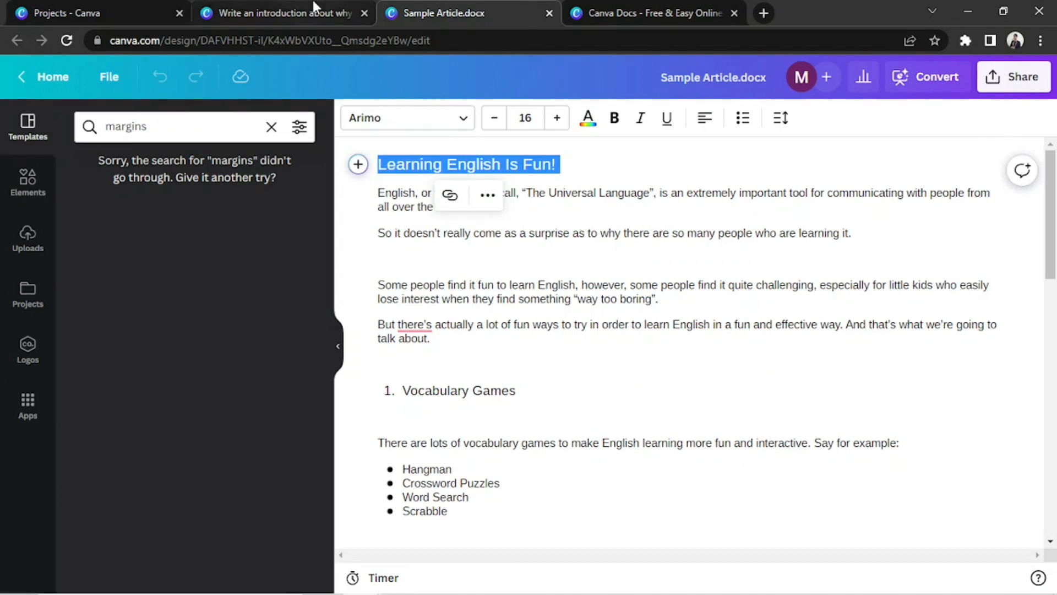
pyautogui.click(288, 13)
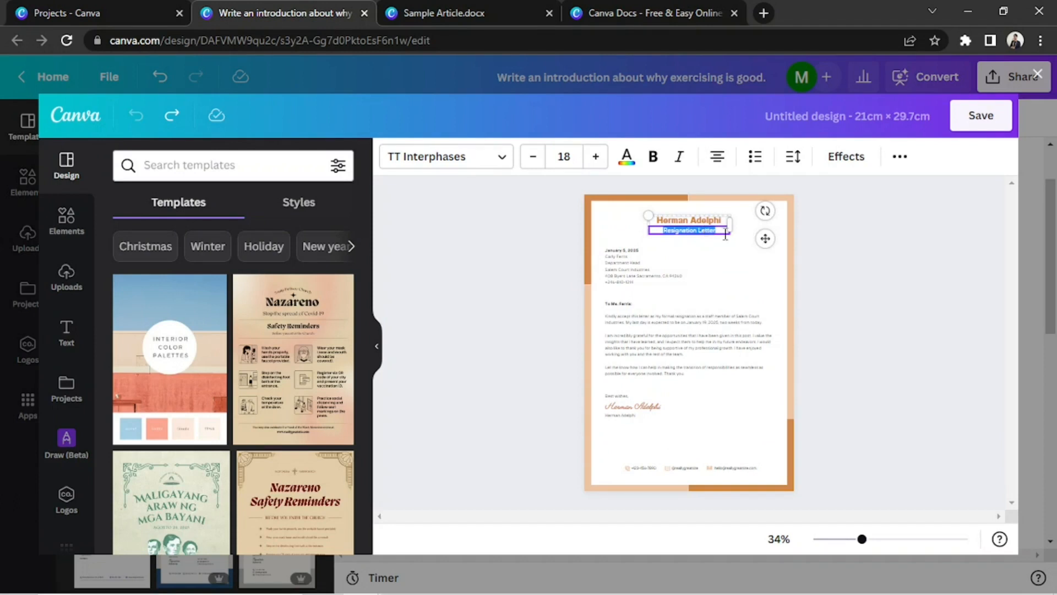
pyautogui.click(447, 13)
pyautogui.write('Learning English Is Fun')
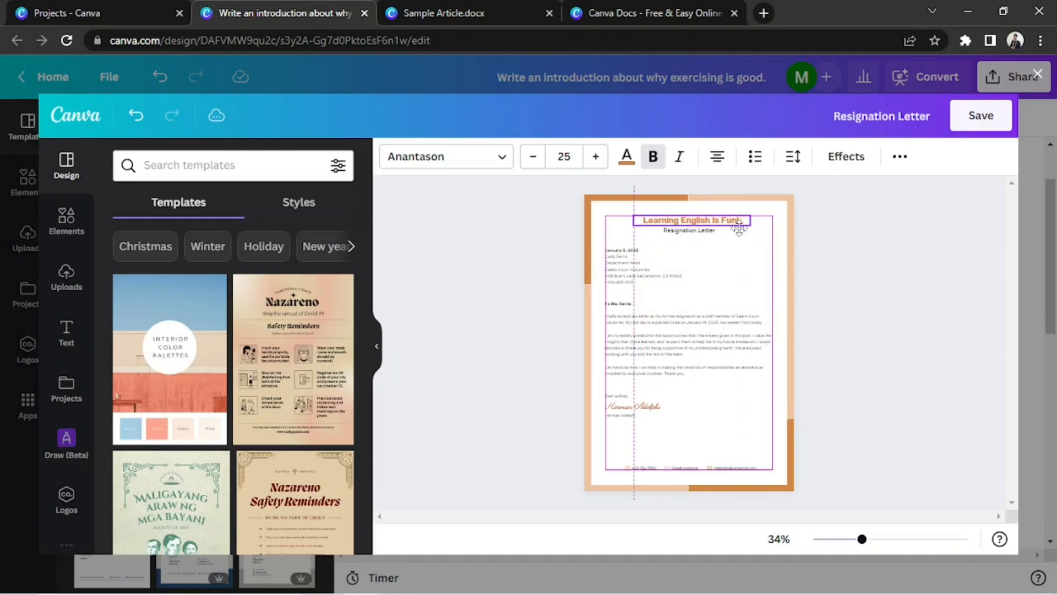
# Step: Replace the letter body with the article text and review the bordered page
pyautogui.click(691, 221)
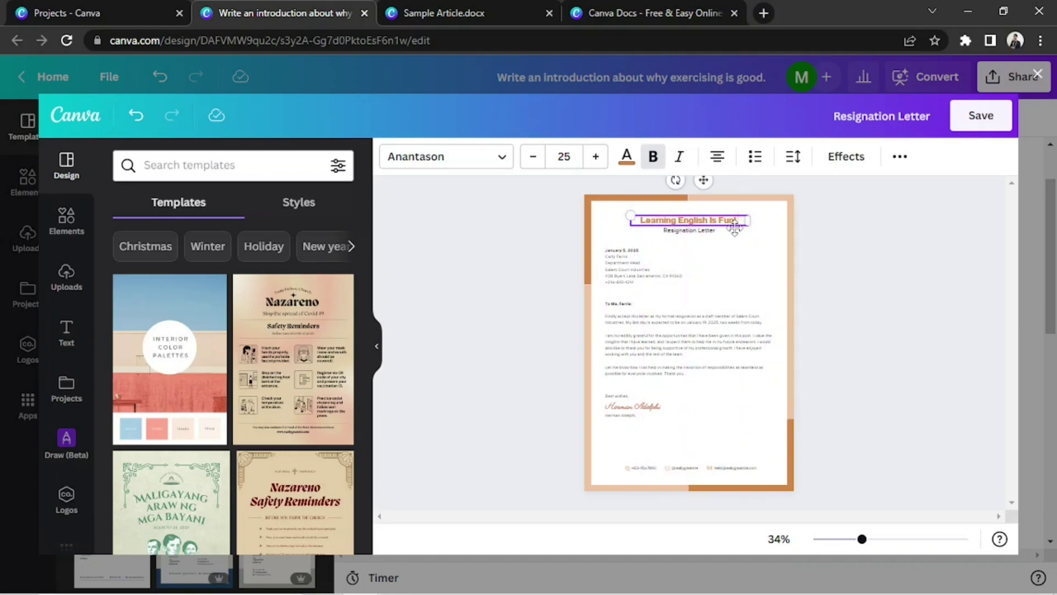
pyautogui.click(688, 231)
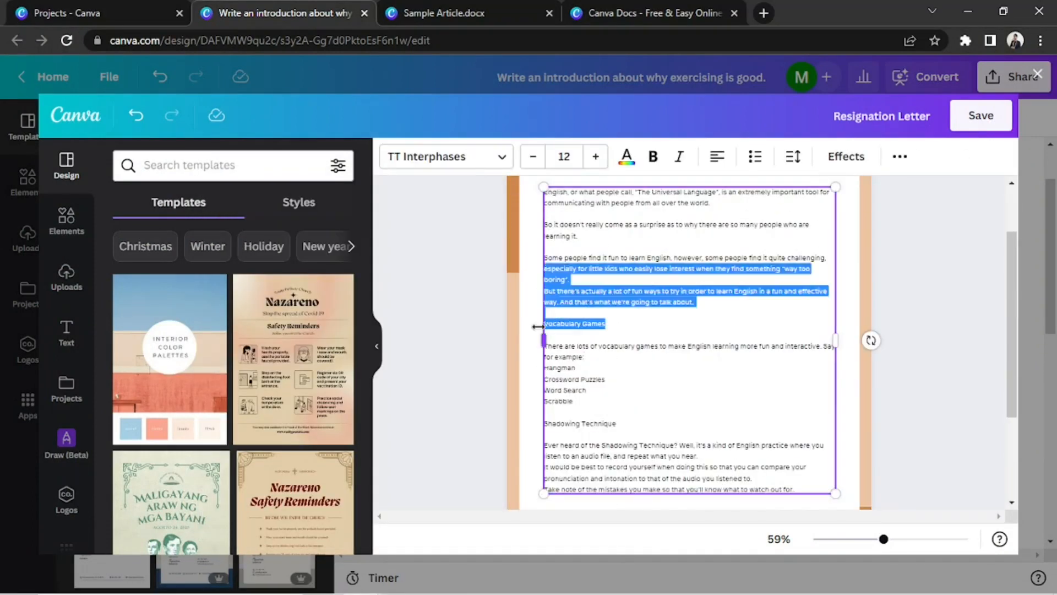
pyautogui.click(754, 157)
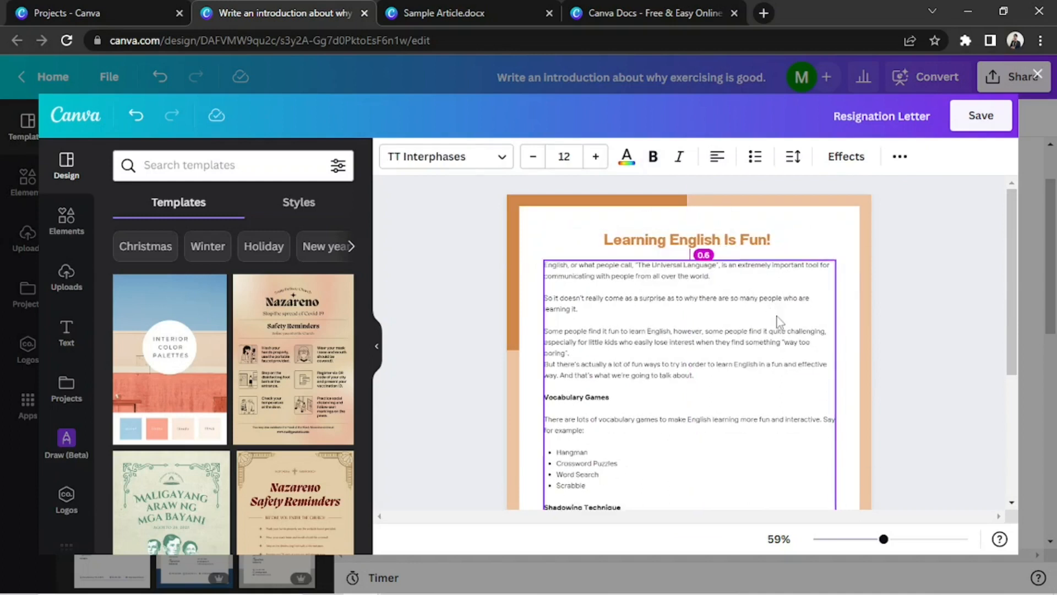
pyautogui.scroll(-3)
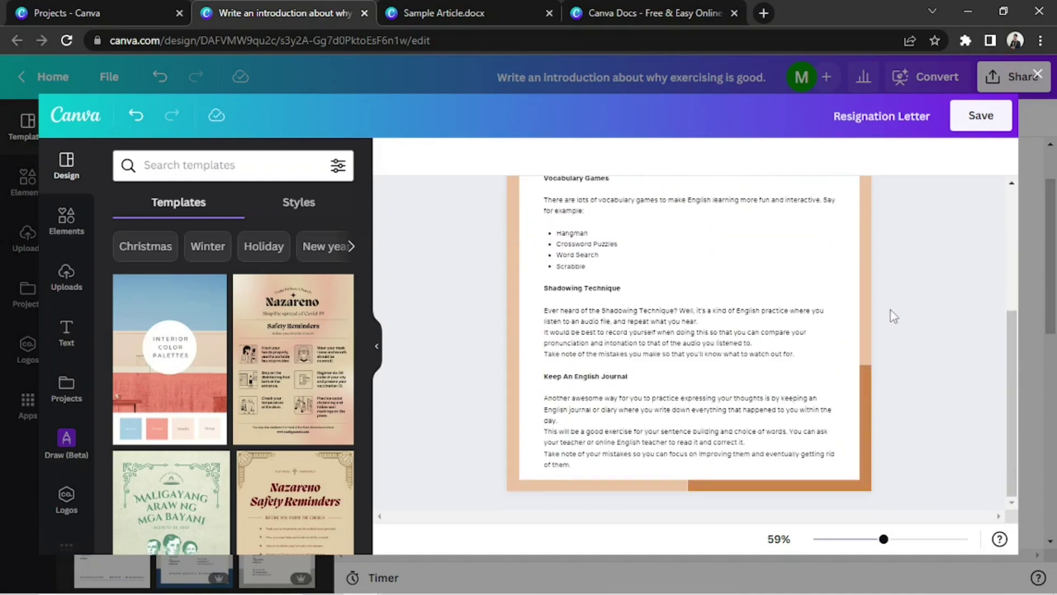
pyautogui.scroll(3)
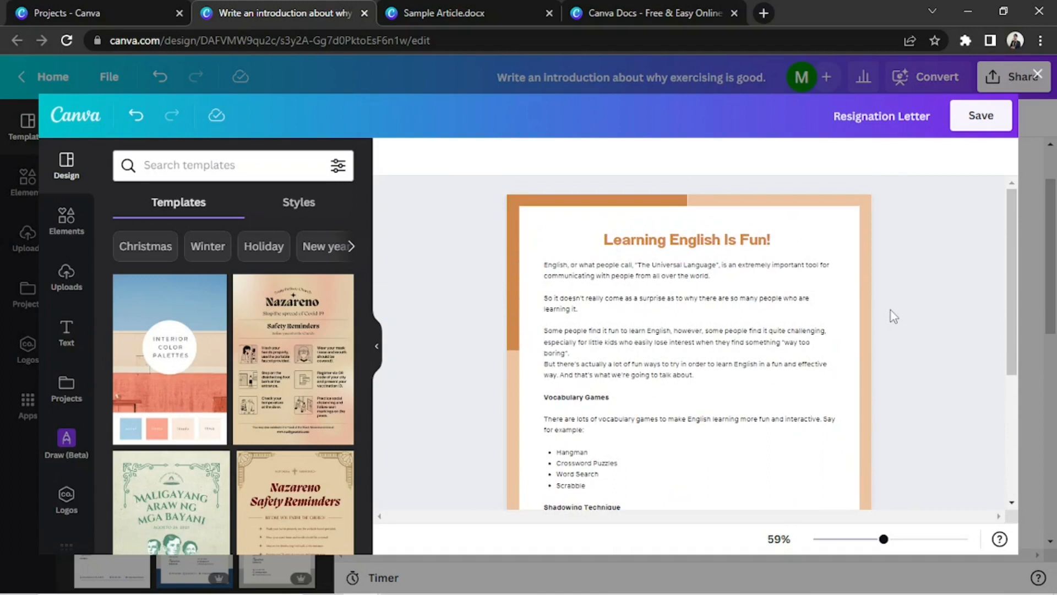
pyautogui.moveTo(891, 313)
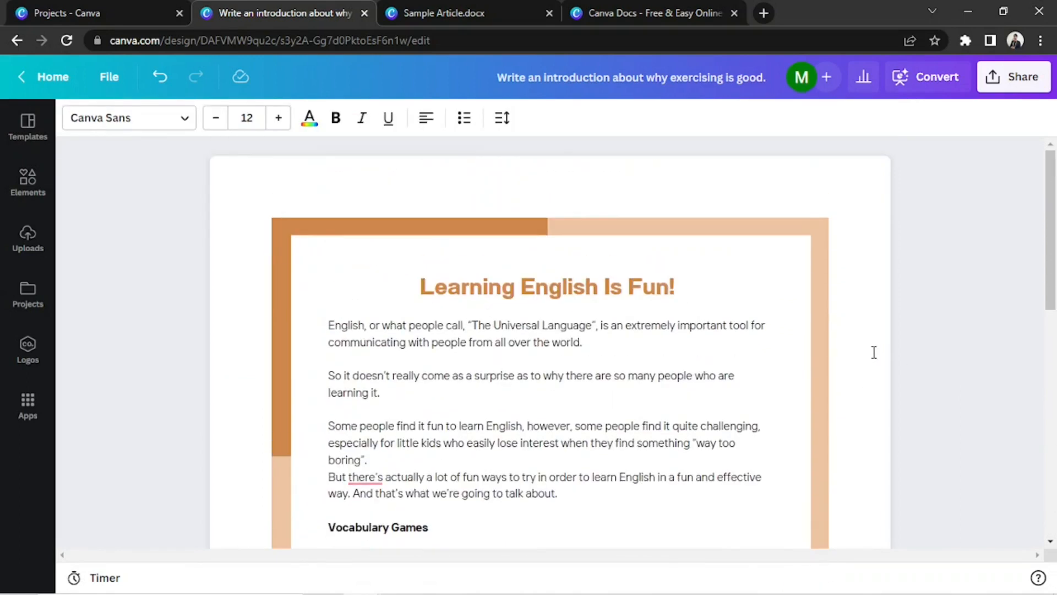
pyautogui.scroll(-3)
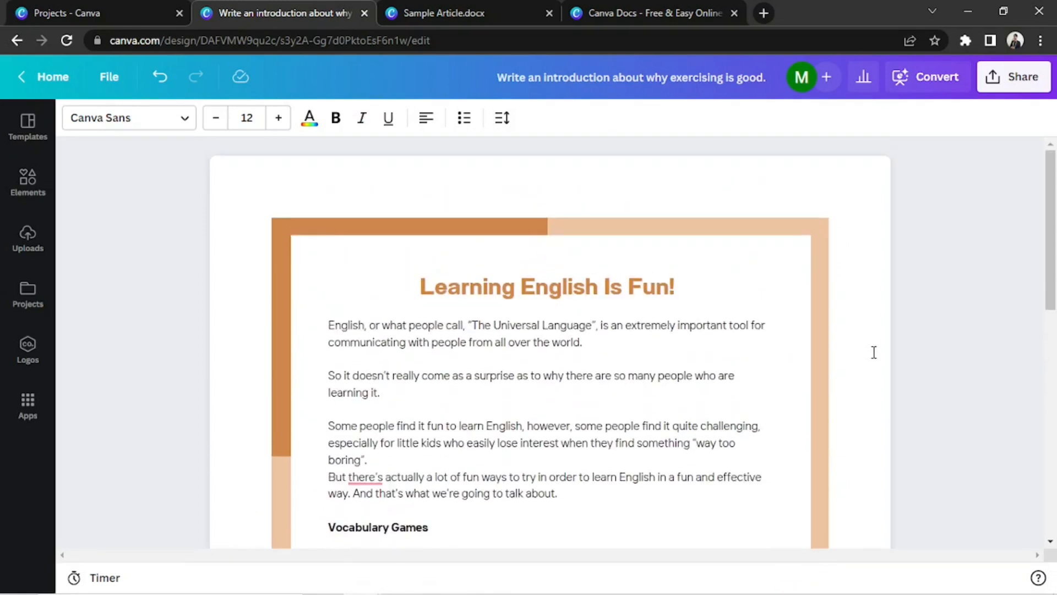
pyautogui.scroll(-3)
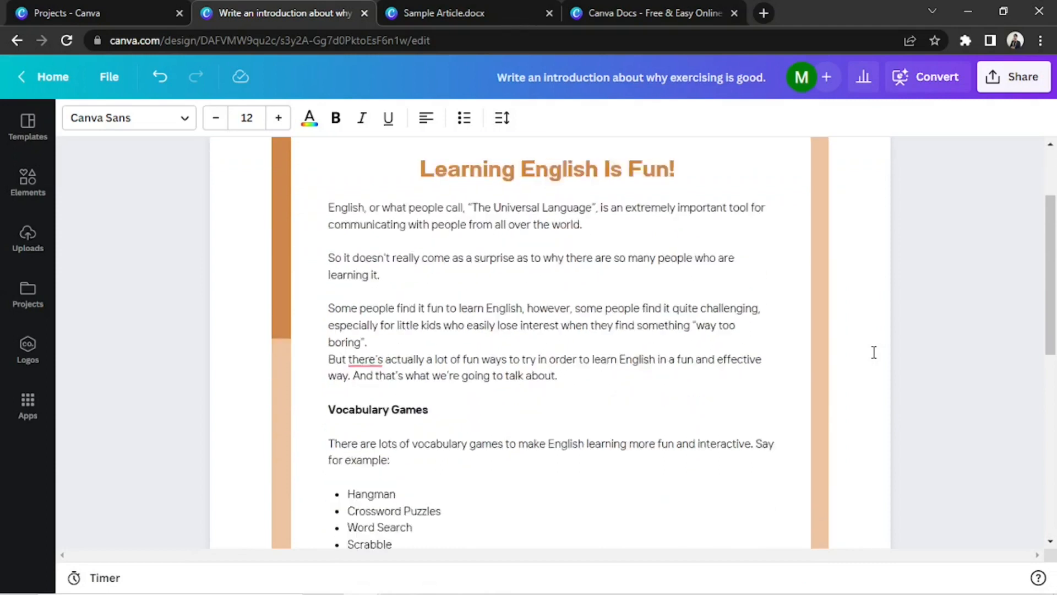
pyautogui.scroll(-3)
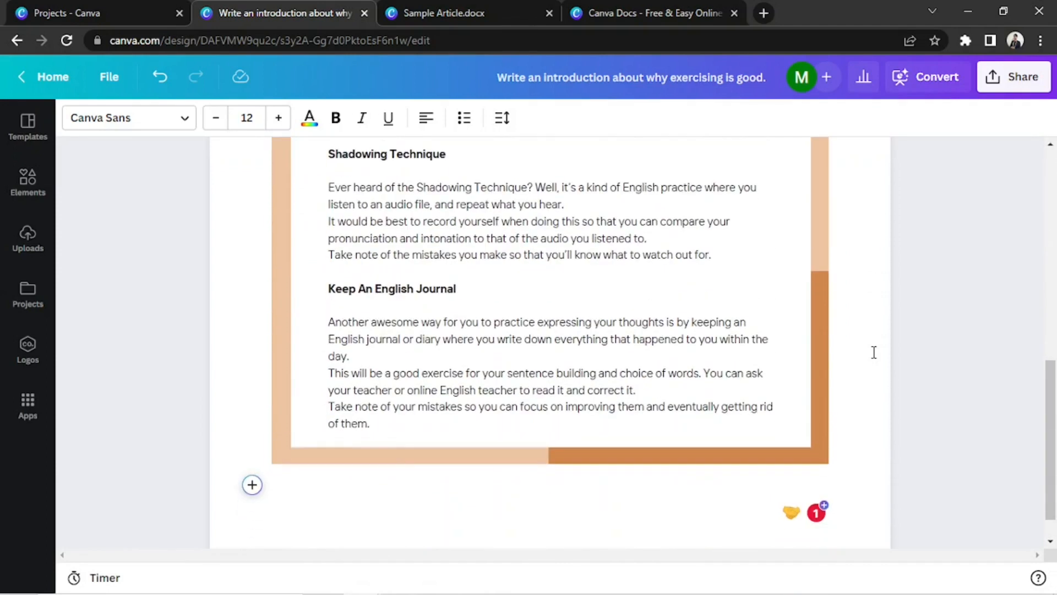